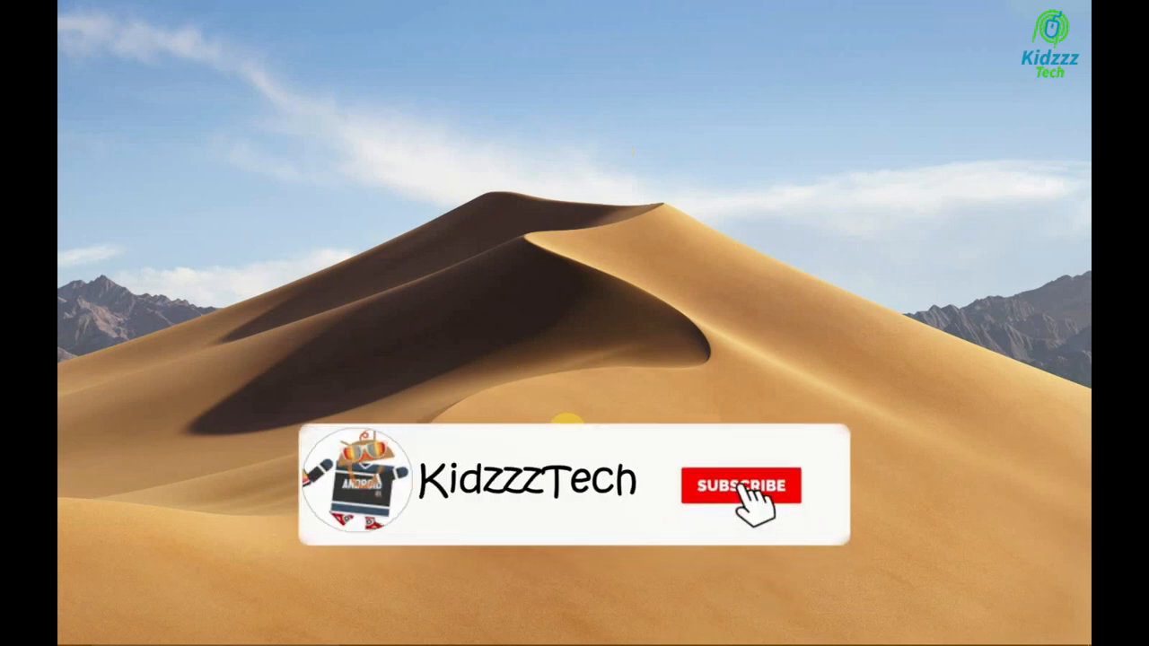
# Download the Updated ElCapitan cursors pack from the bookmarked DeviantArt page
pyautogui.click(739, 484)
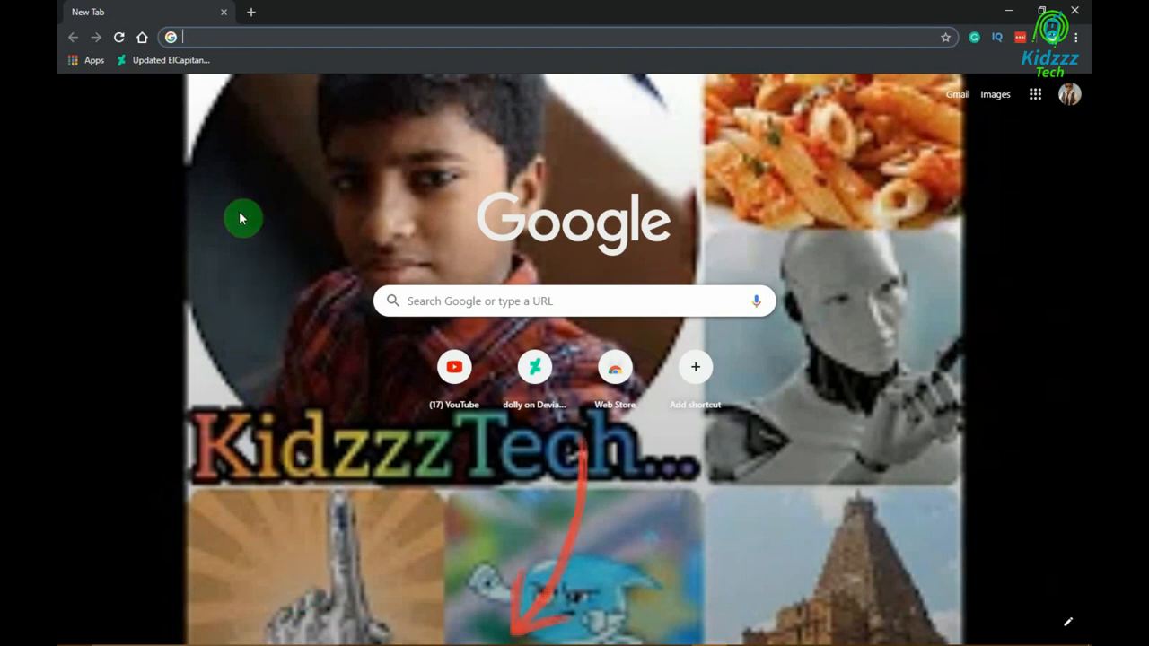
pyautogui.click(171, 61)
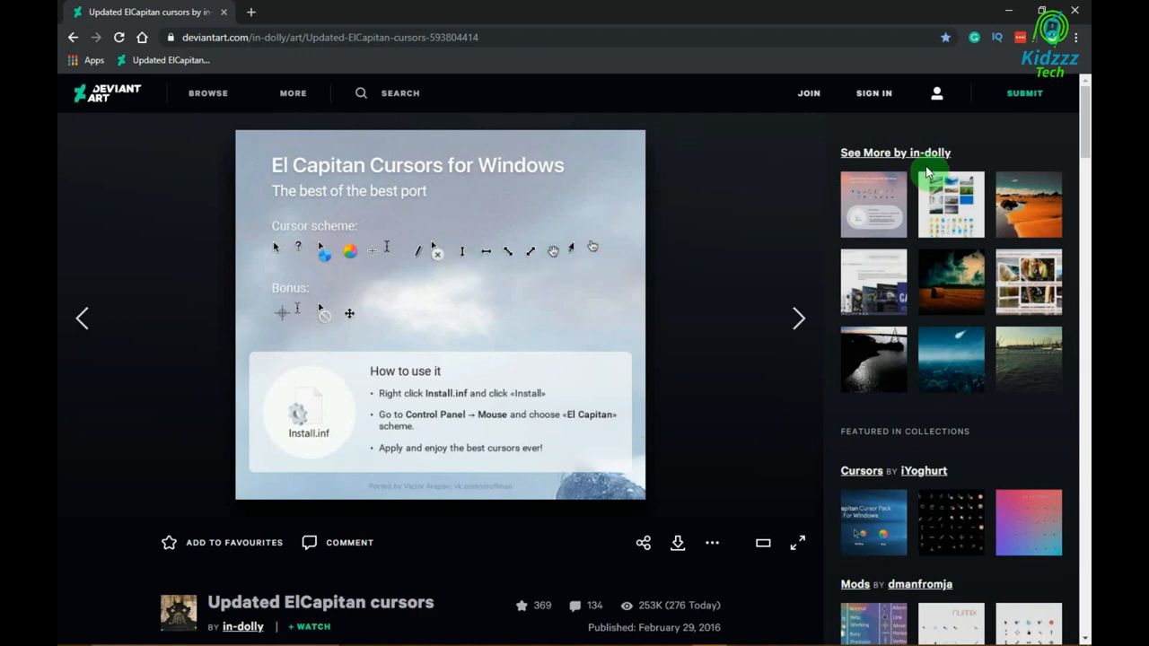
pyautogui.scroll(-3)
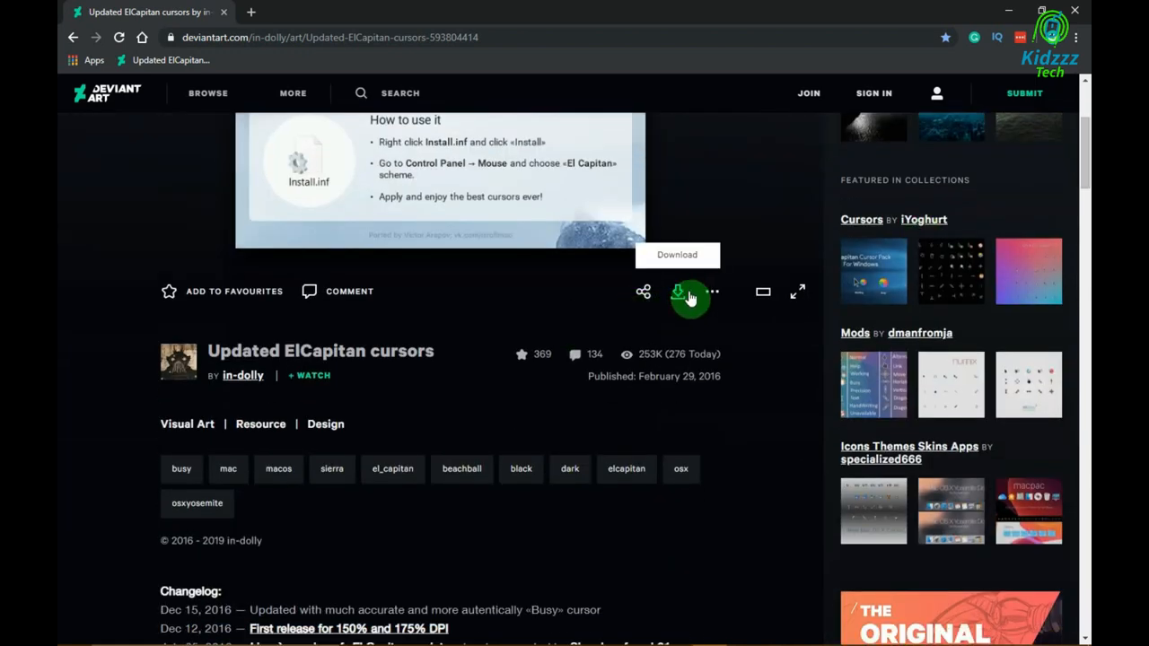
pyautogui.click(677, 298)
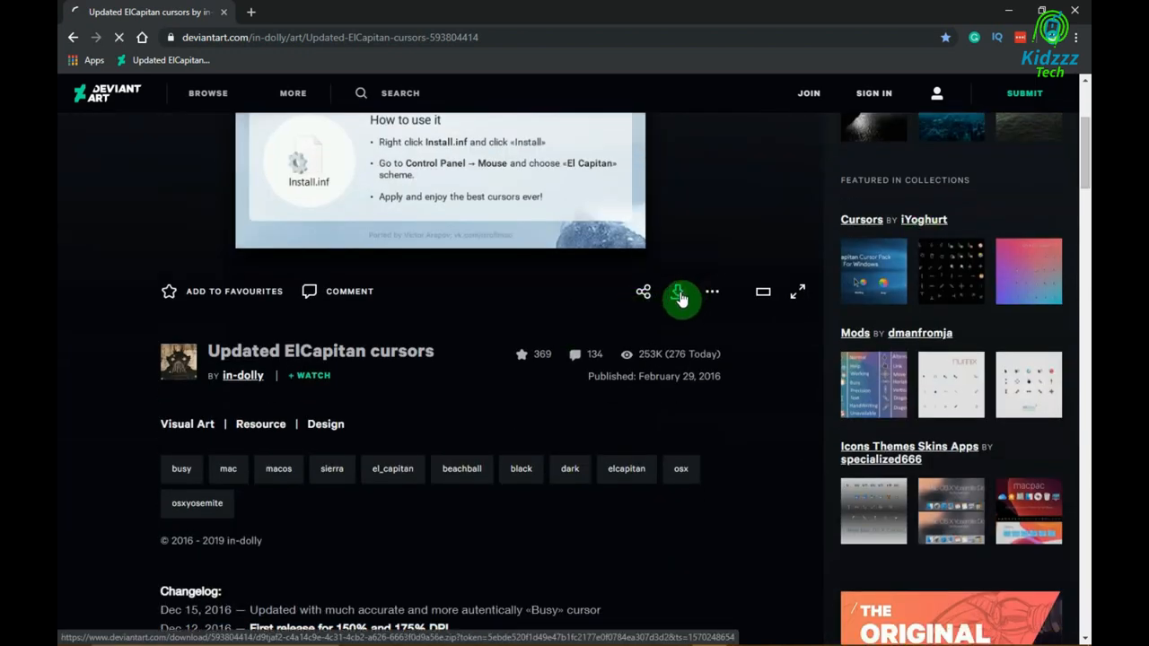
pyautogui.click(678, 291)
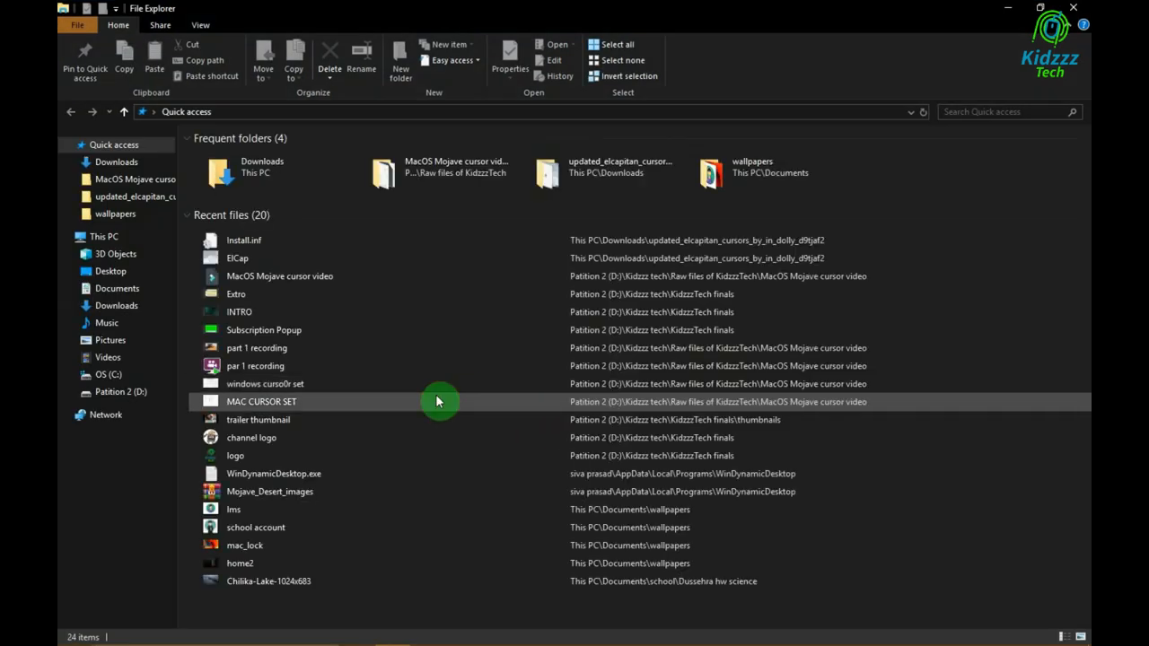
# Select the downloaded cursors ZIP in Downloads and bring up its extract actions
pyautogui.click(115, 162)
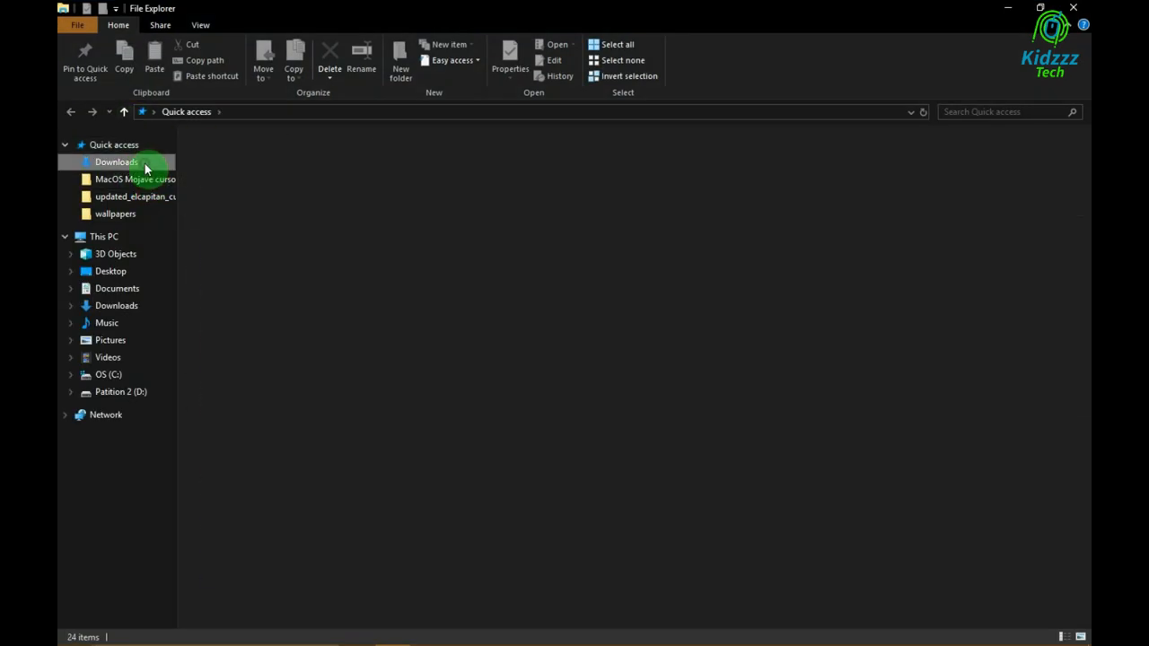
pyautogui.click(117, 162)
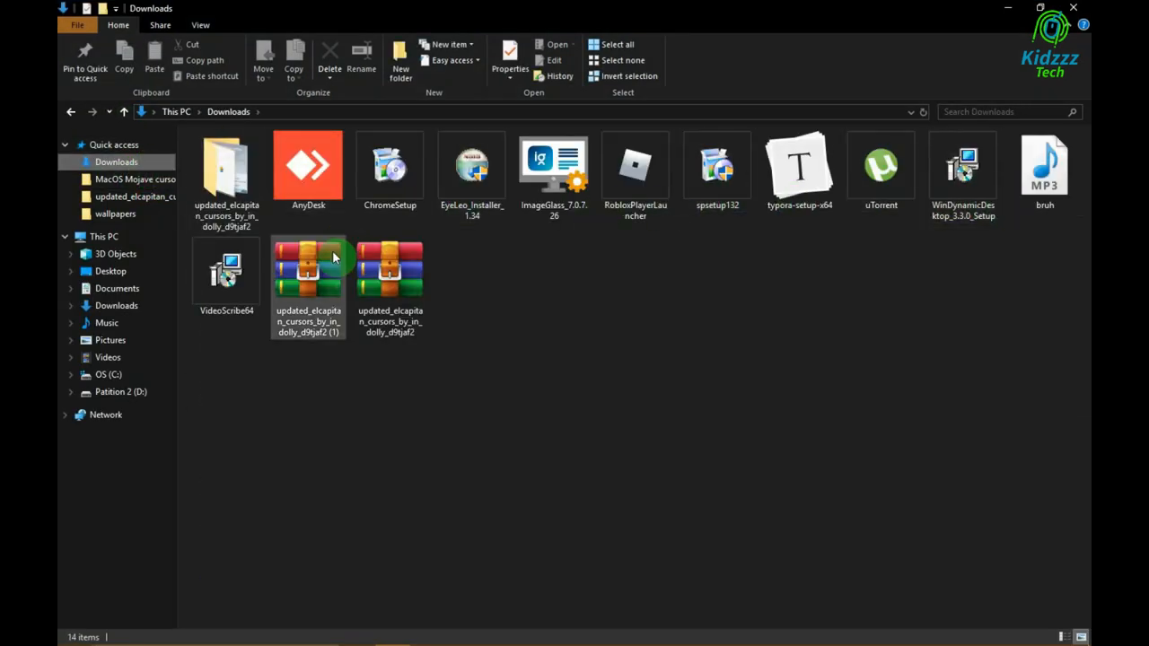
pyautogui.moveTo(308, 260)
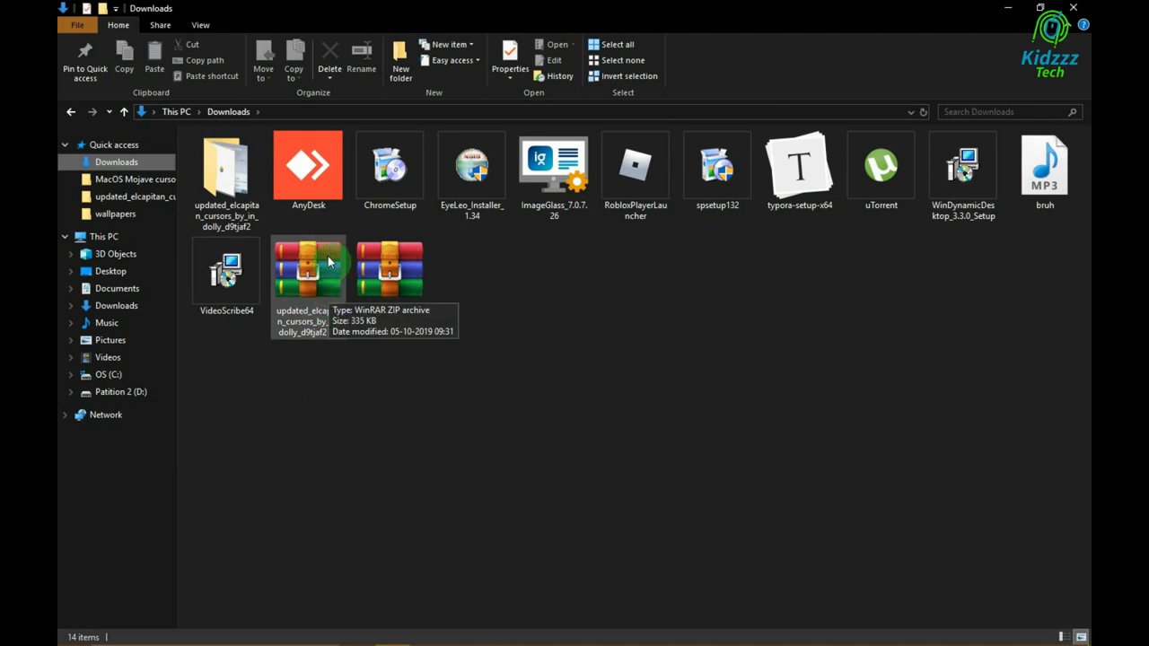
pyautogui.rightClick(390, 269)
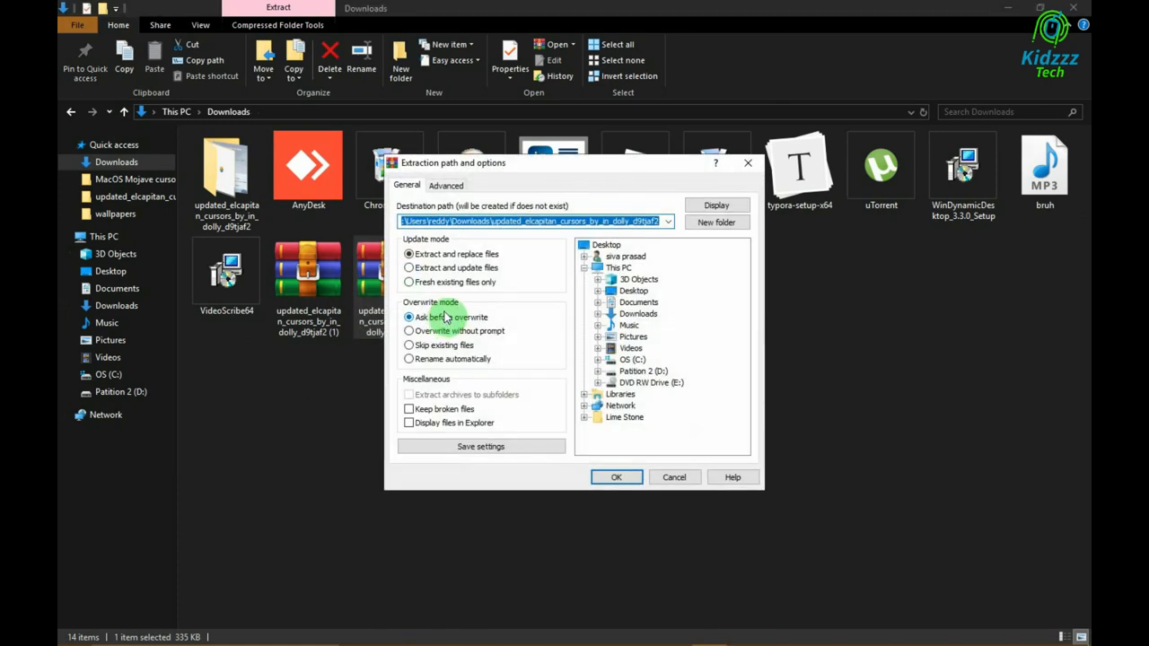
# Extract the archive into its folder, choosing Yes to All to replace existing files
pyautogui.click(618, 477)
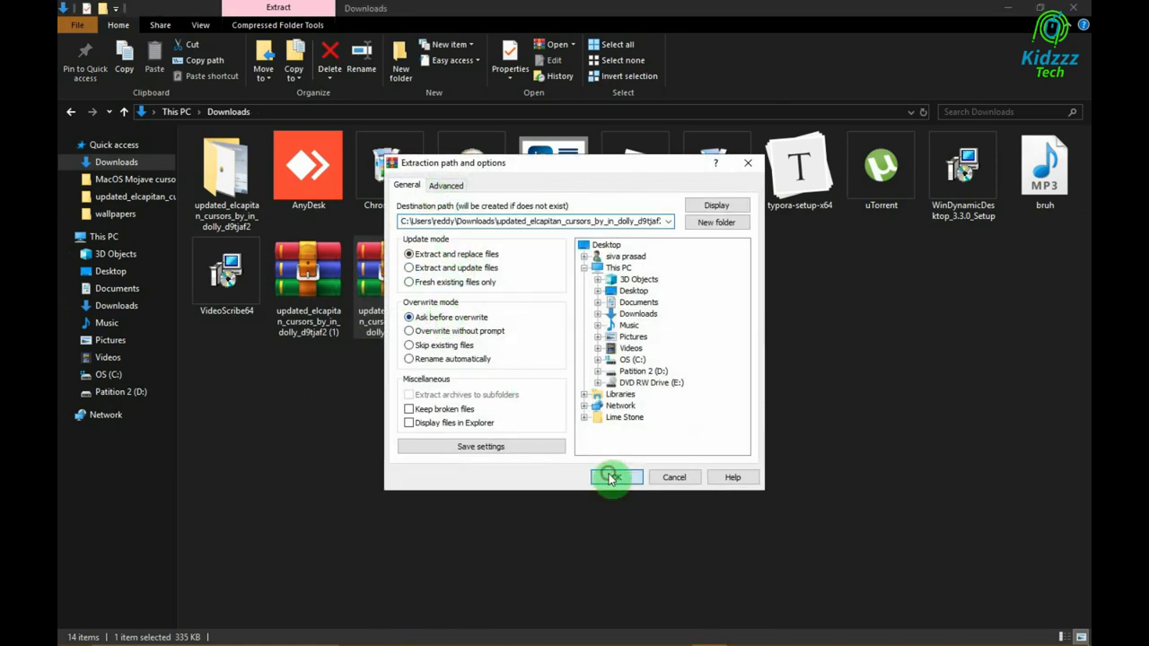
pyautogui.click(613, 477)
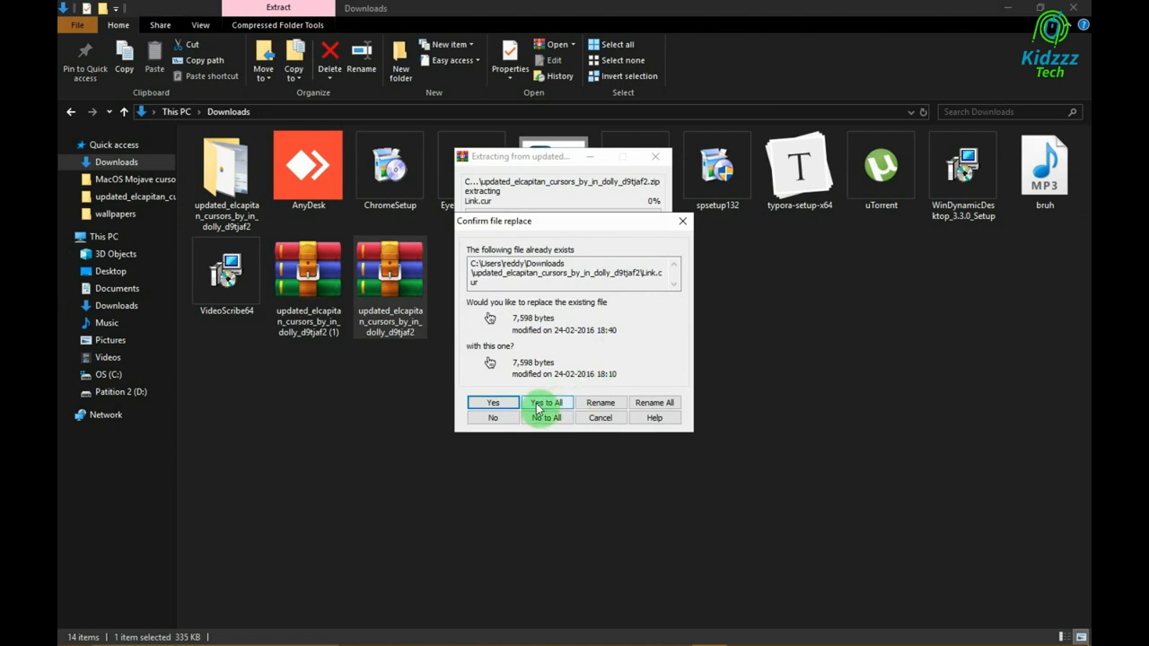
pyautogui.click(546, 402)
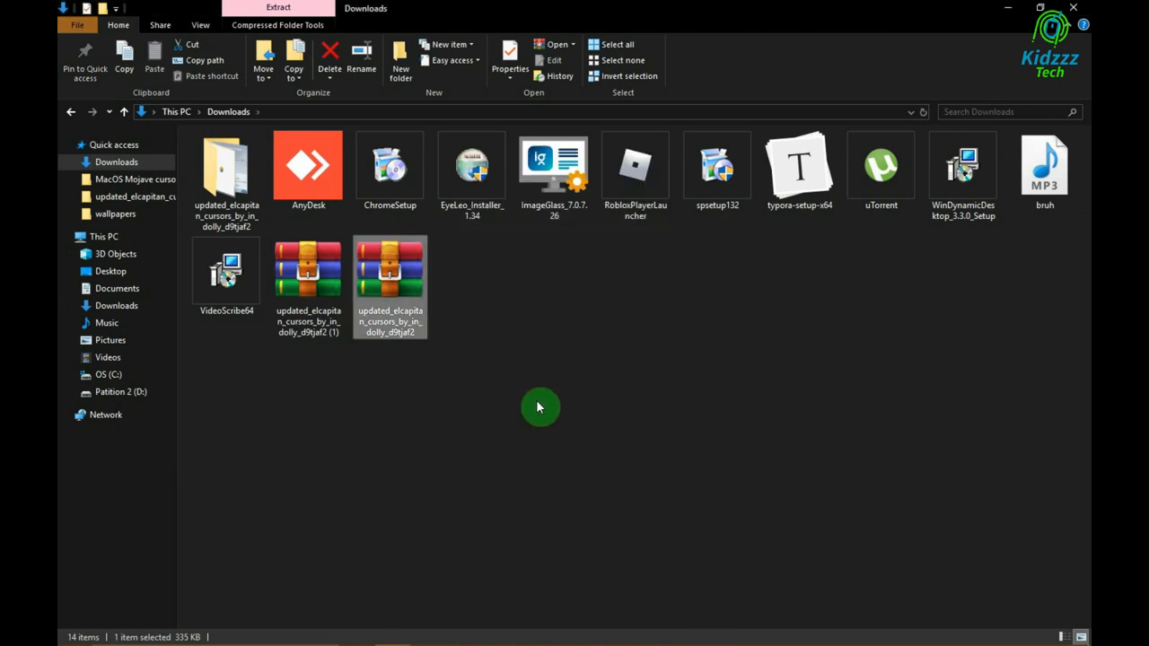
pyautogui.click(309, 165)
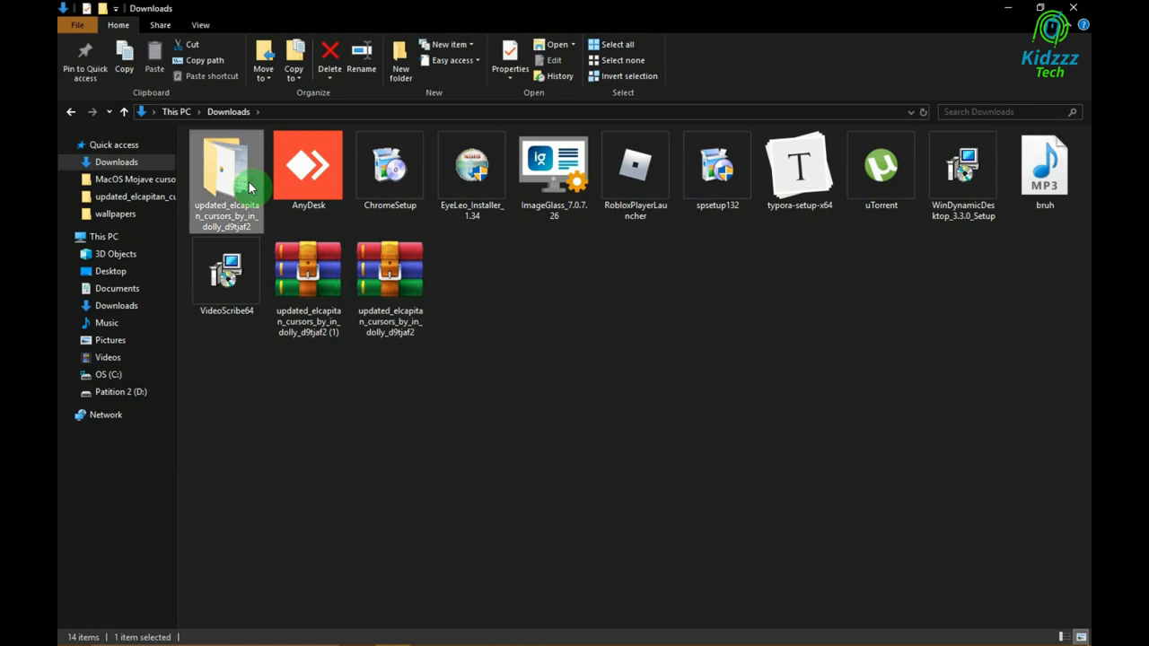
# Install the cursor scheme from Install.inf inside the extracted El Capitan folder
pyautogui.doubleClick(226, 171)
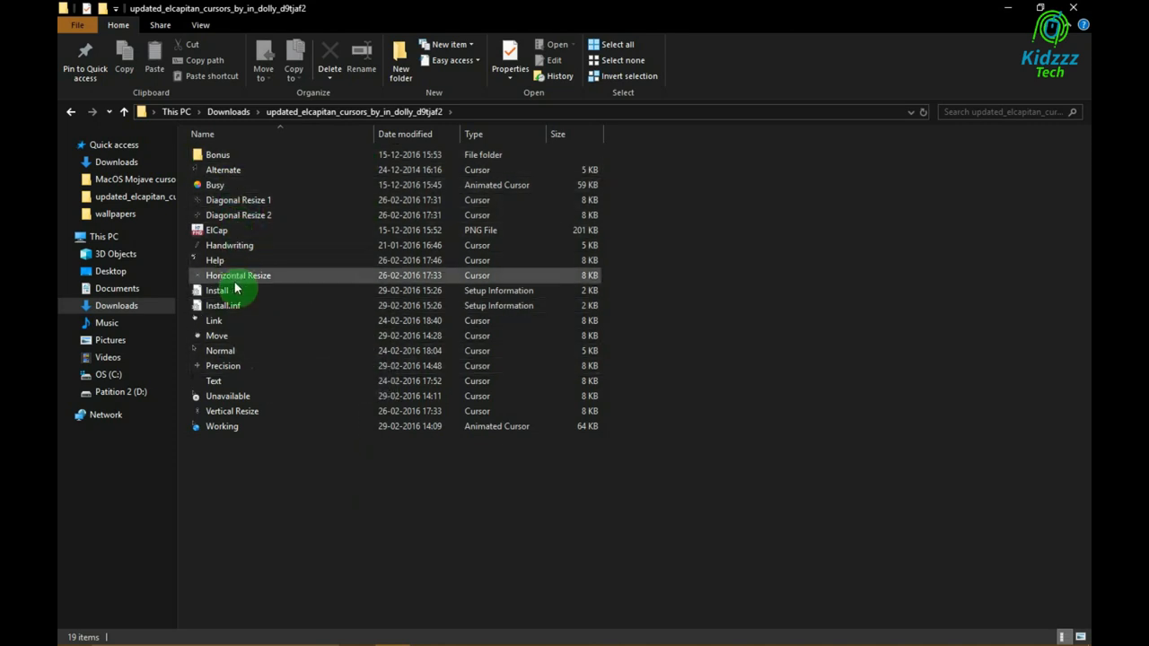
pyautogui.rightClick(222, 305)
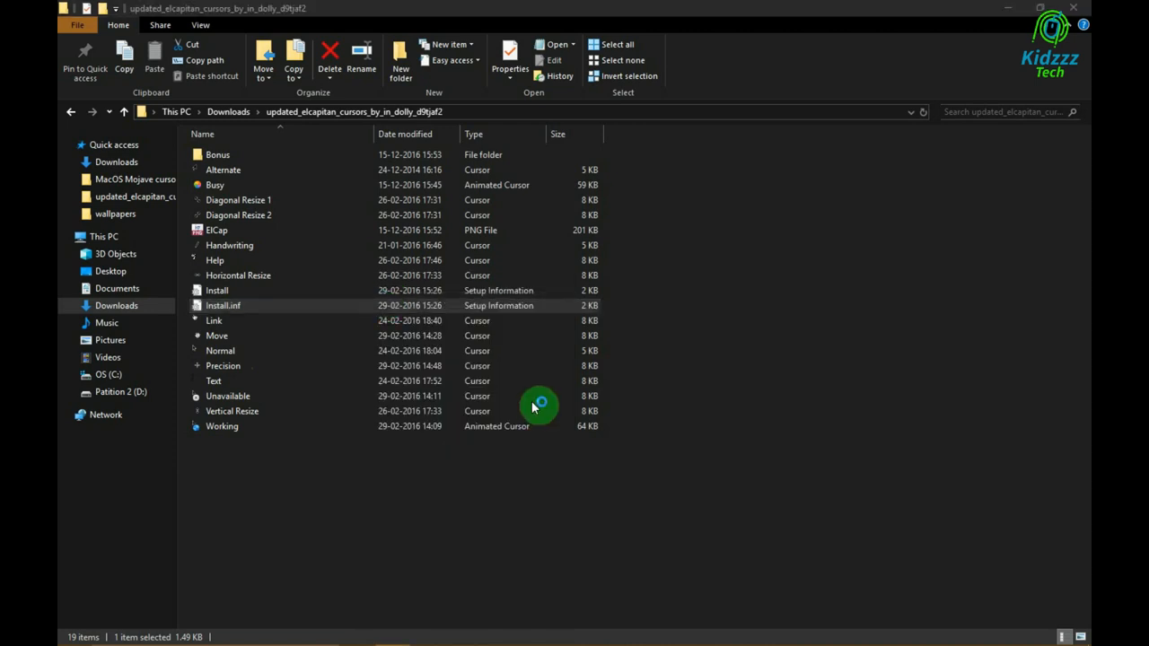
pyautogui.click(226, 397)
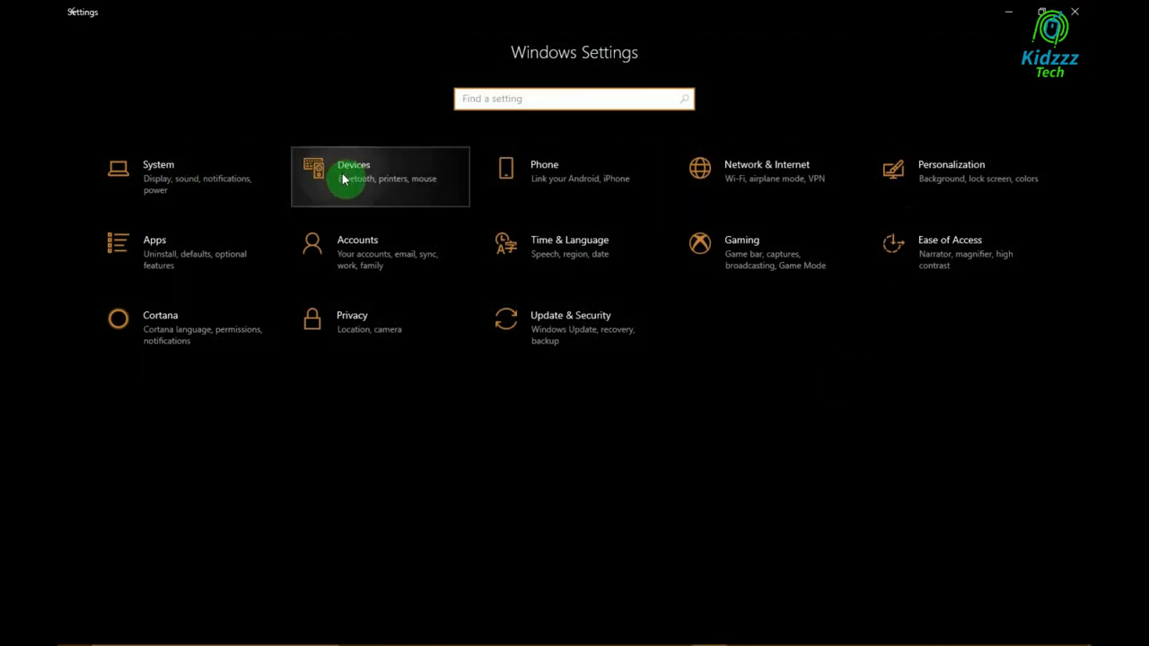
# Go to the Mouse page under Devices in Windows Settings
pyautogui.click(381, 178)
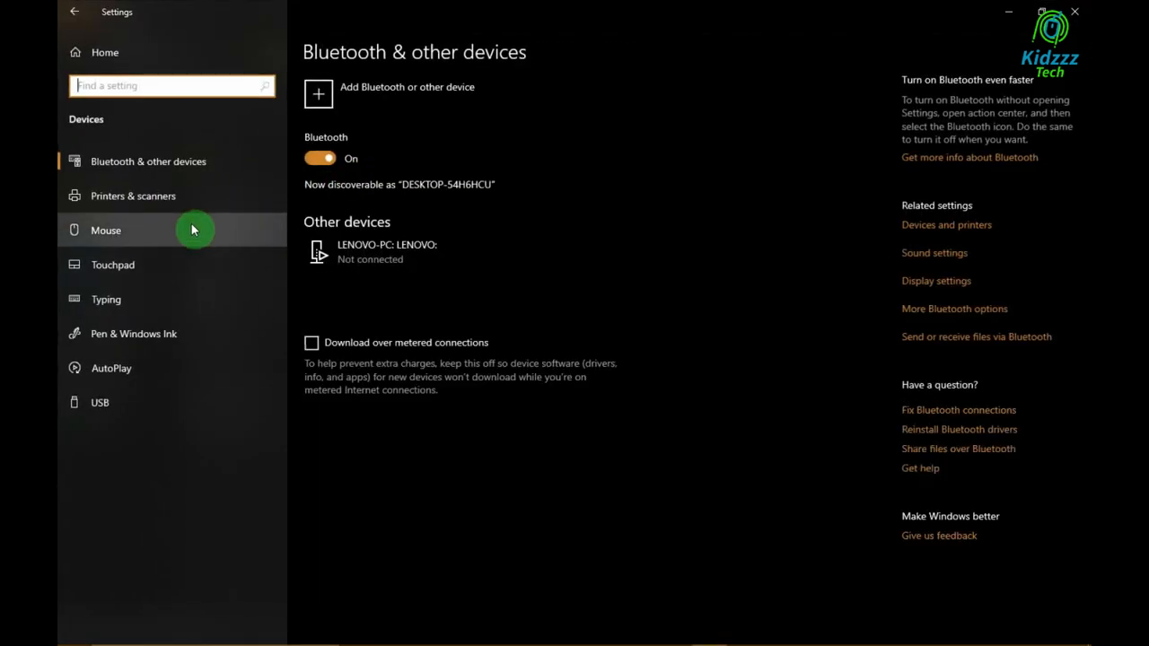
pyautogui.click(104, 229)
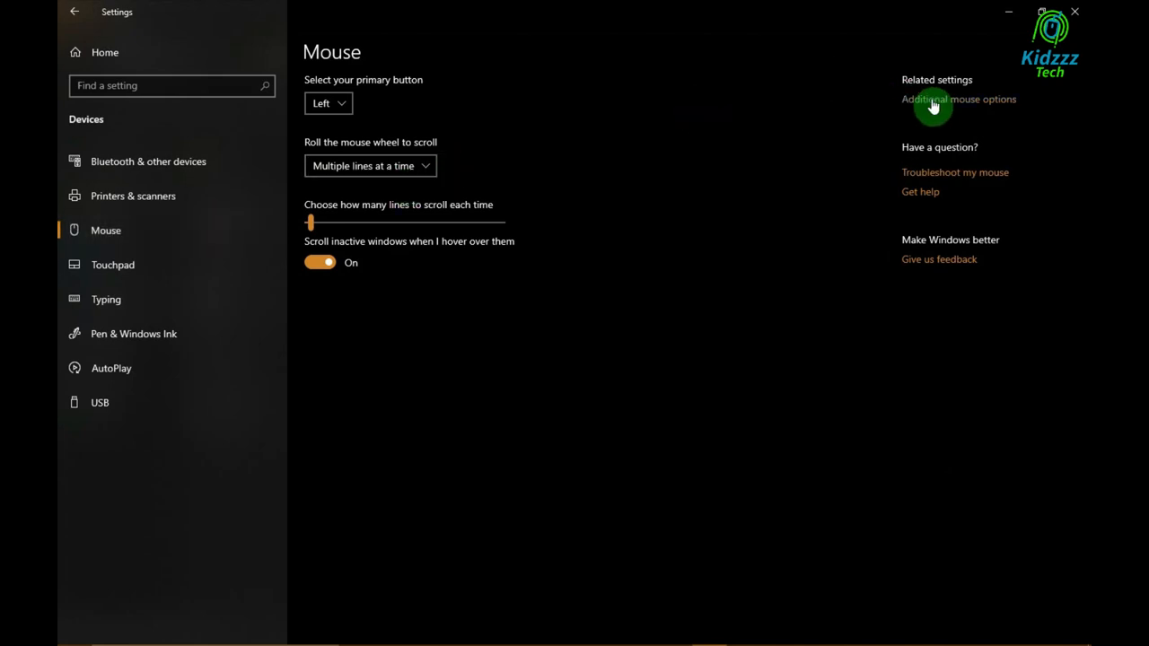
pyautogui.moveTo(969, 111)
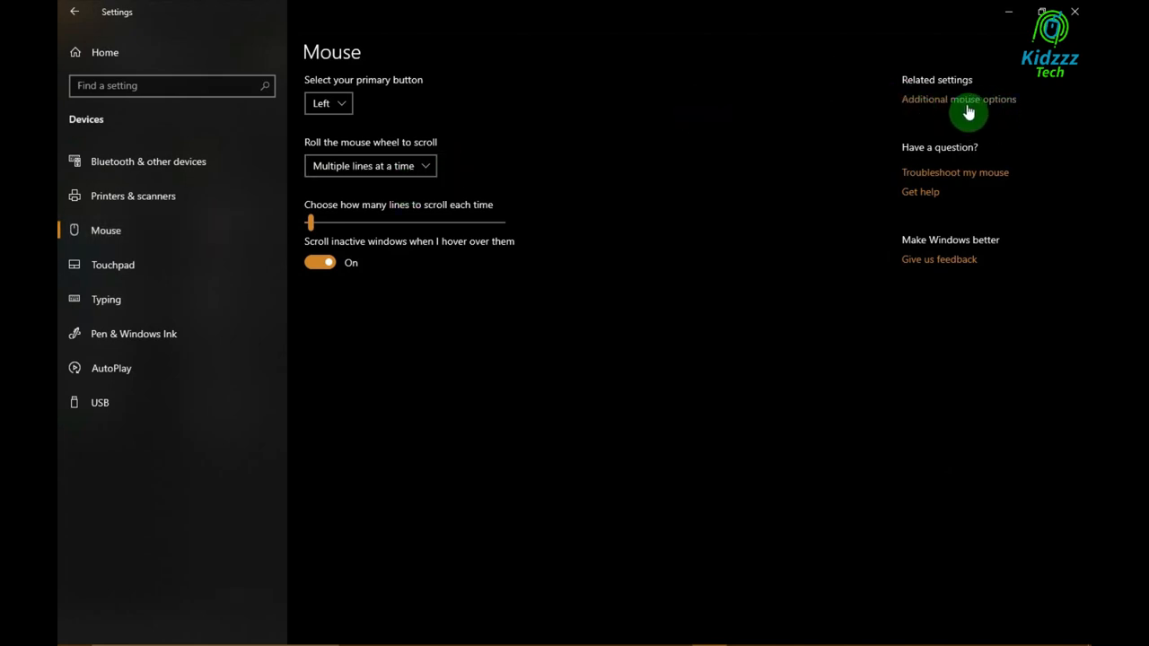
# In Mouse Properties Pointers, choose the El Capitan scheme with pointer shadow enabled
pyautogui.click(958, 99)
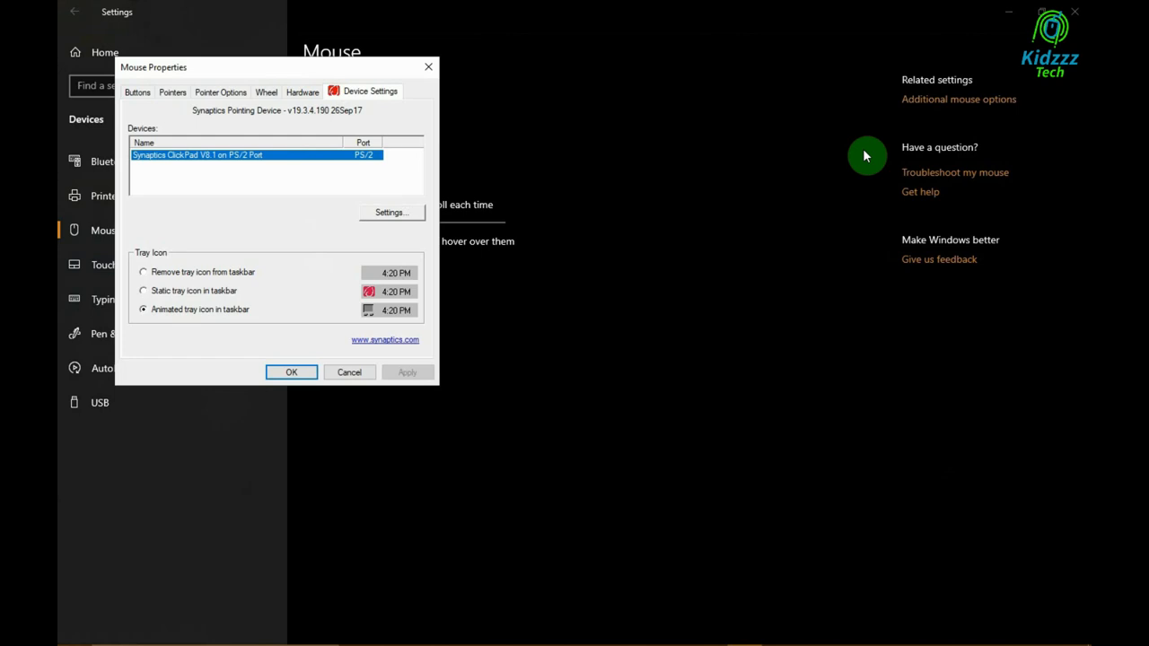
pyautogui.moveTo(173, 91)
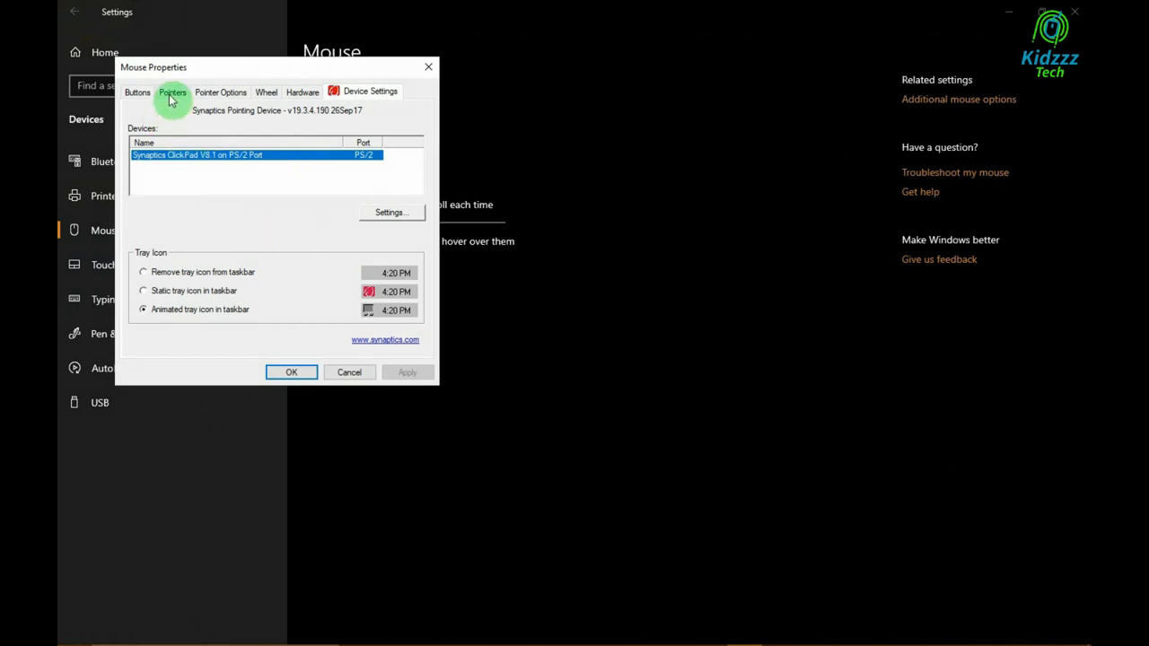
pyautogui.click(172, 92)
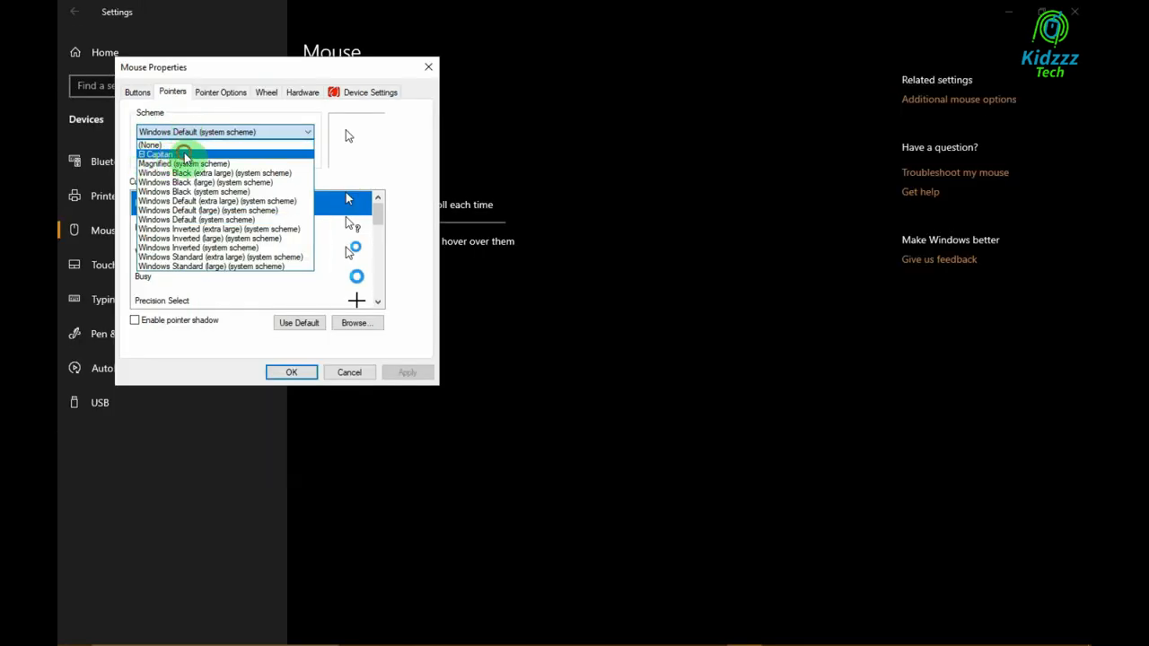
pyautogui.click(154, 154)
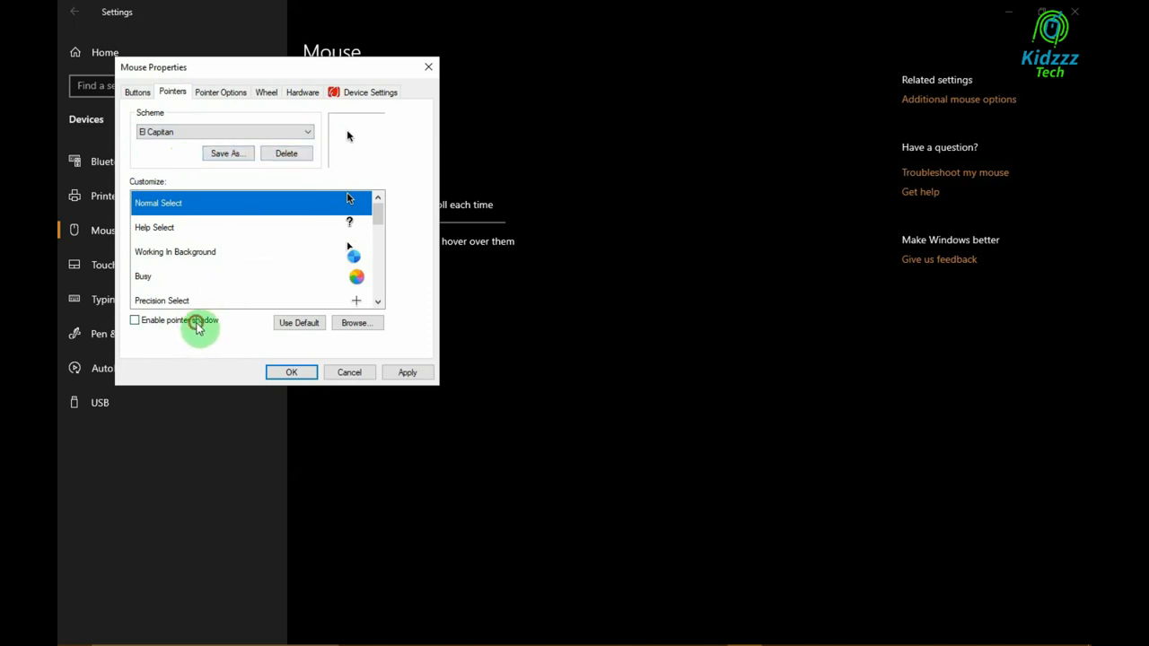
pyautogui.click(135, 320)
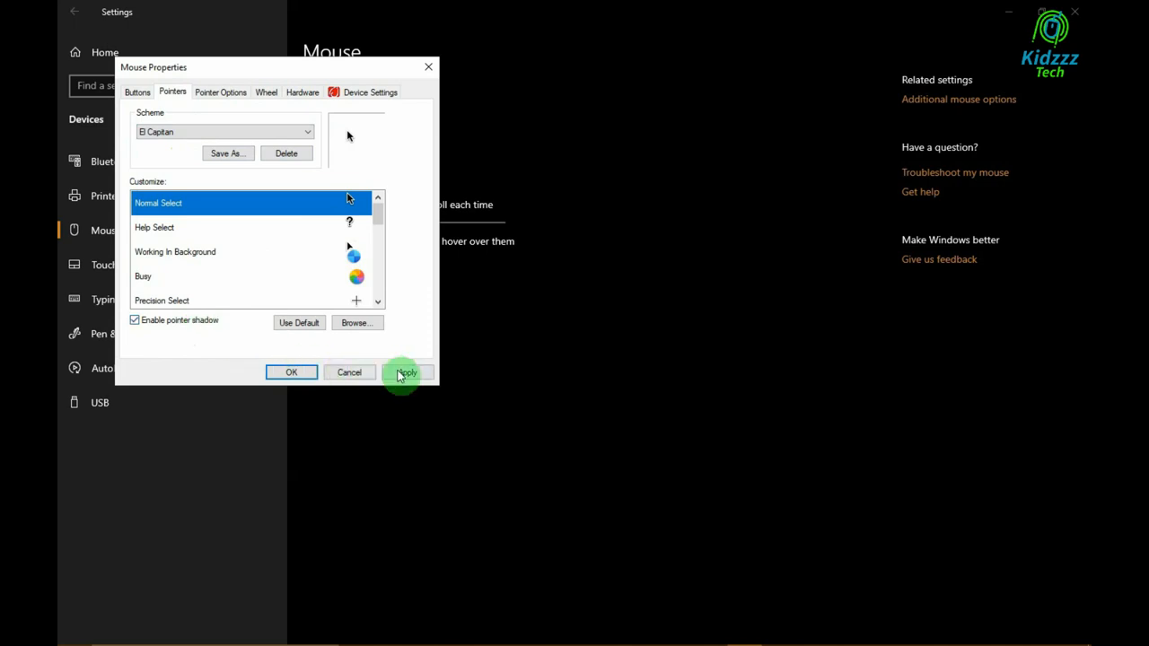
# Apply the scheme, confirm replacing the existing El Capitan scheme, and close with OK
pyautogui.click(406, 372)
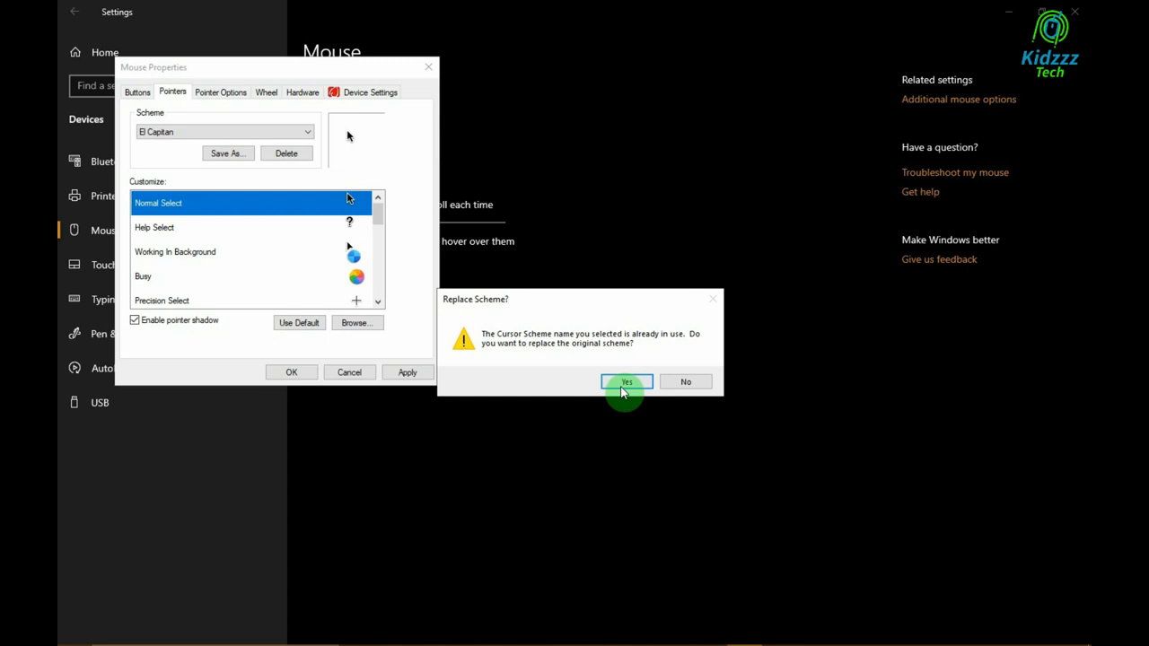
pyautogui.click(625, 381)
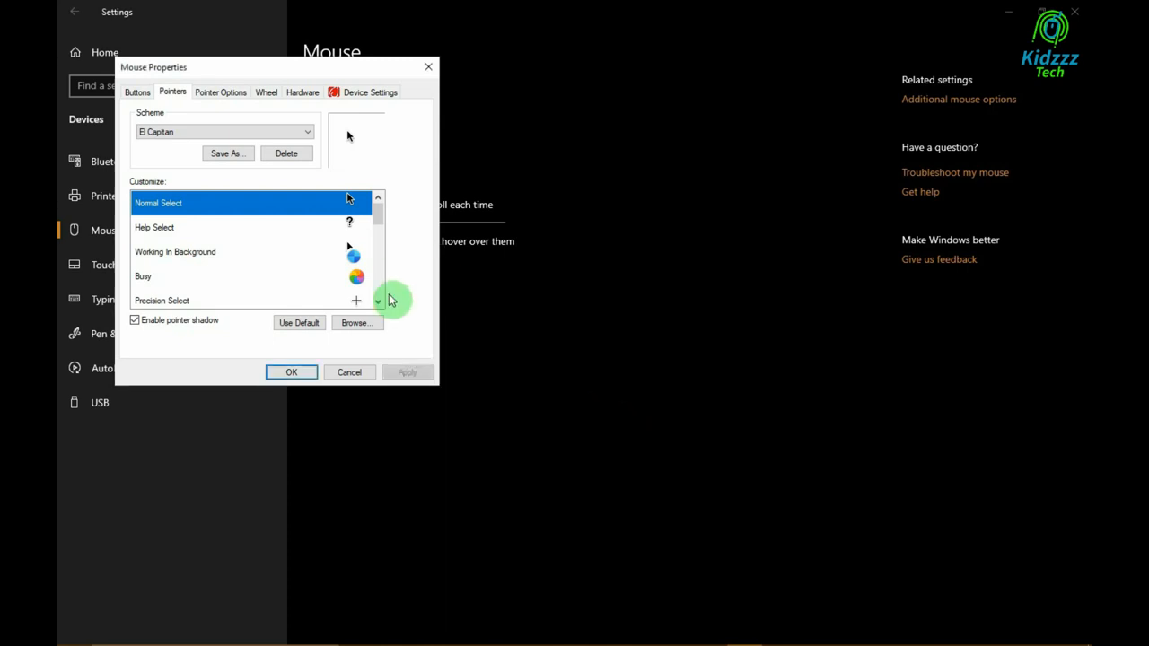
pyautogui.click(291, 372)
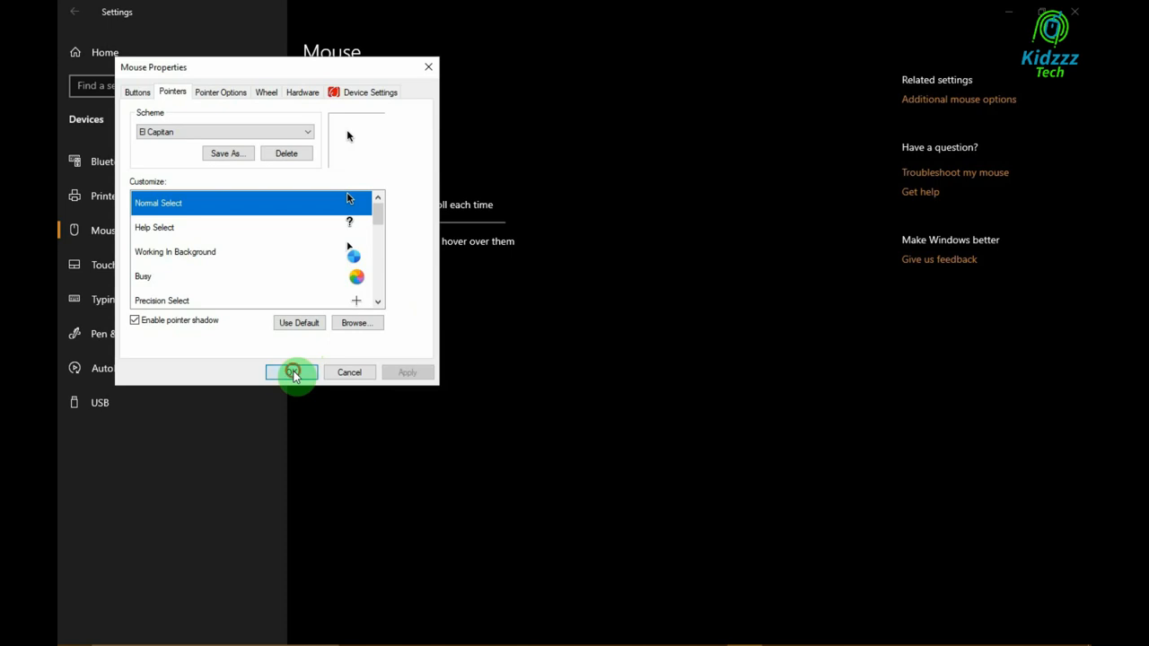
pyautogui.click(291, 371)
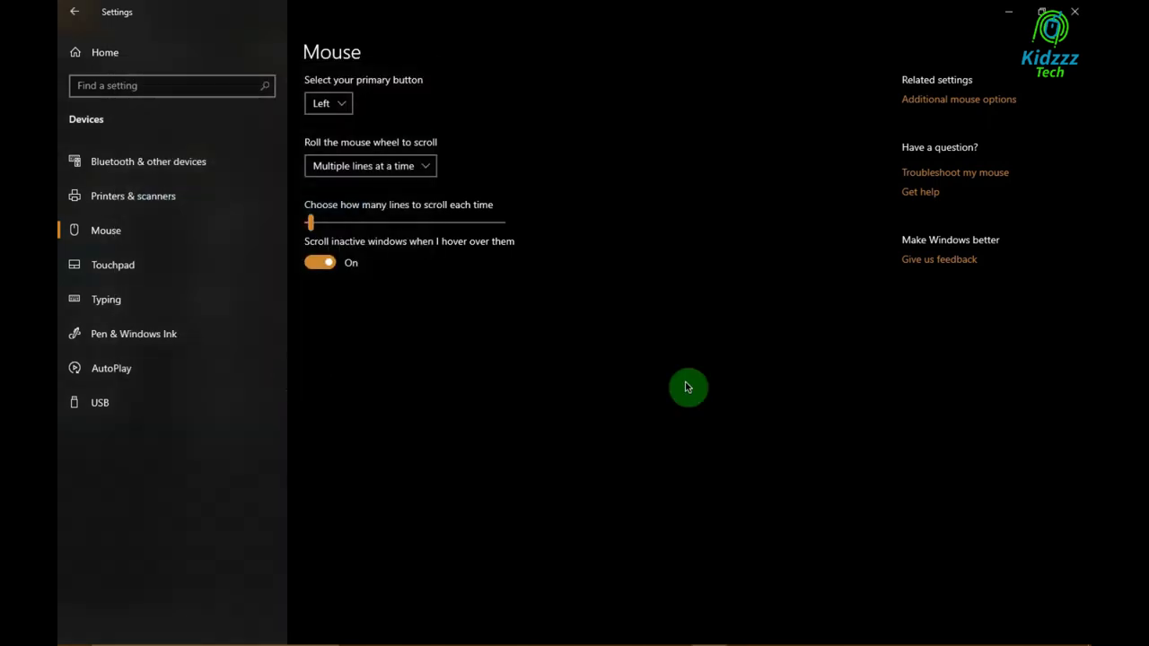
pyautogui.moveTo(628, 350)
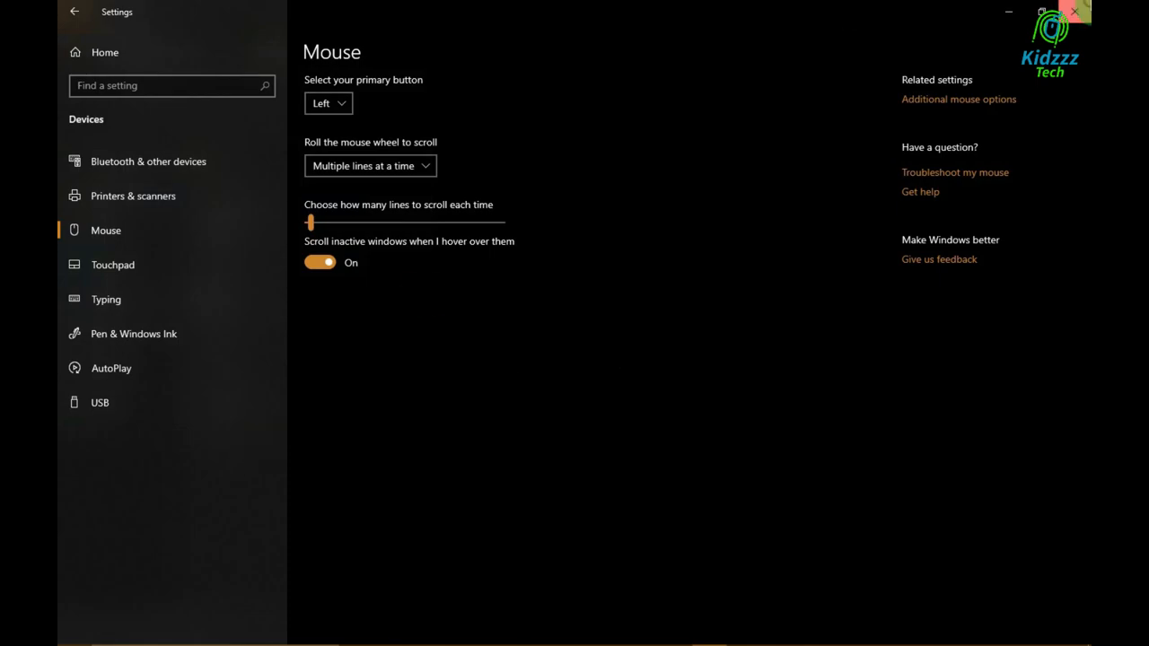
# Close the Settings window and try the new cursors on the Google home page in Chrome
pyautogui.click(1073, 11)
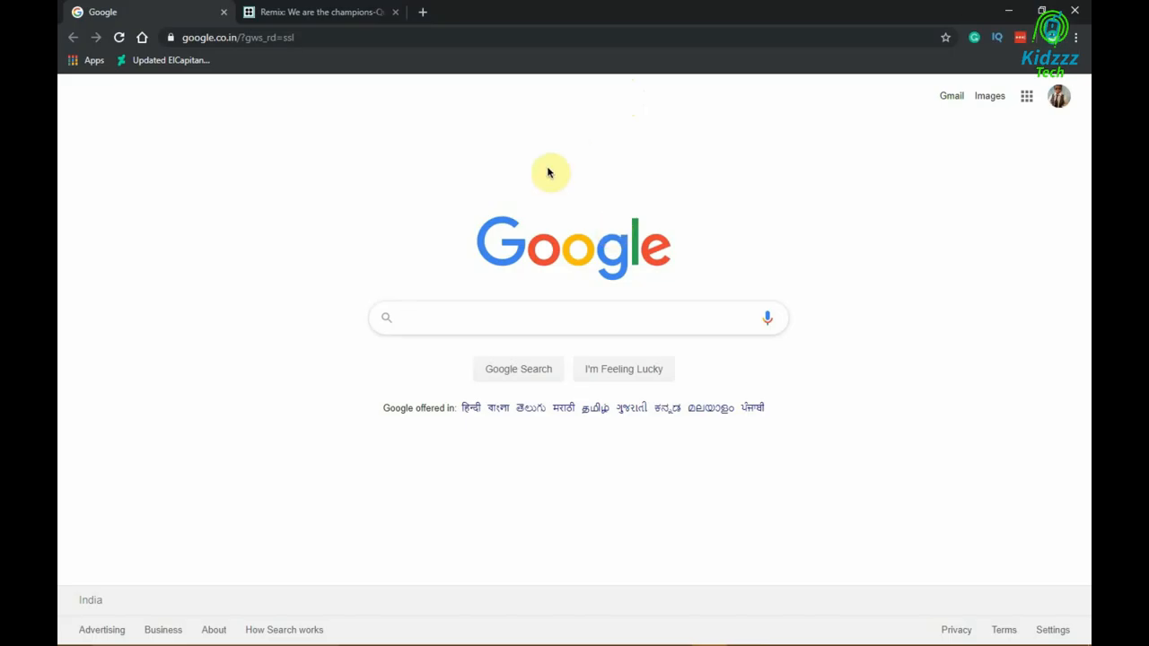
pyautogui.moveTo(304, 370)
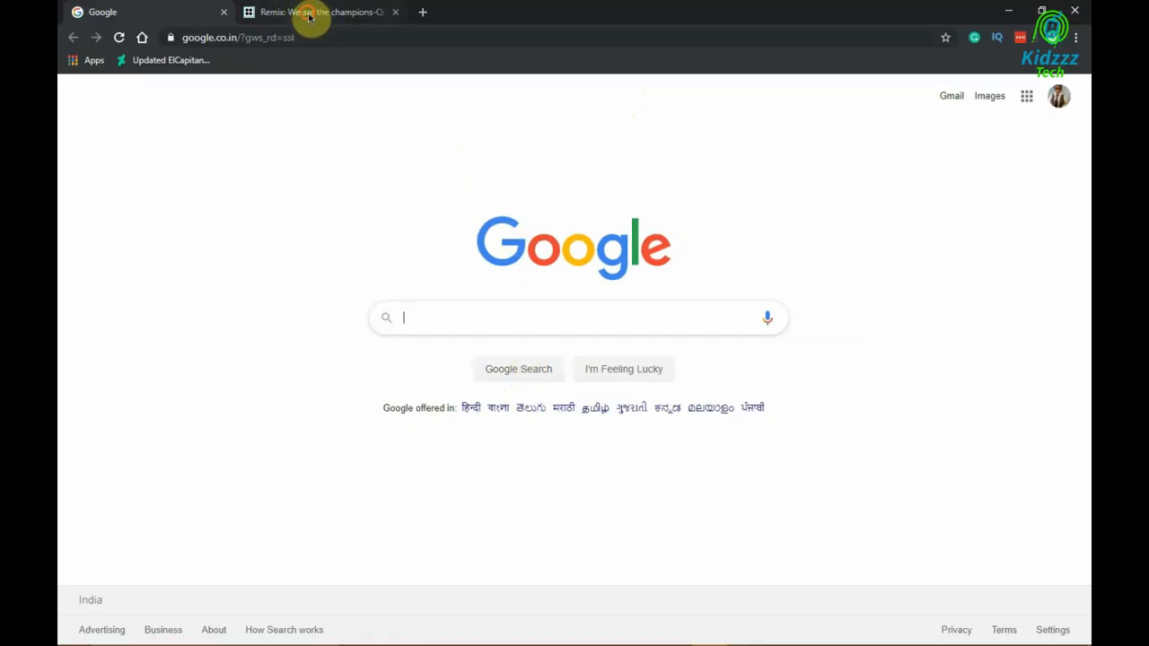
pyautogui.click(319, 11)
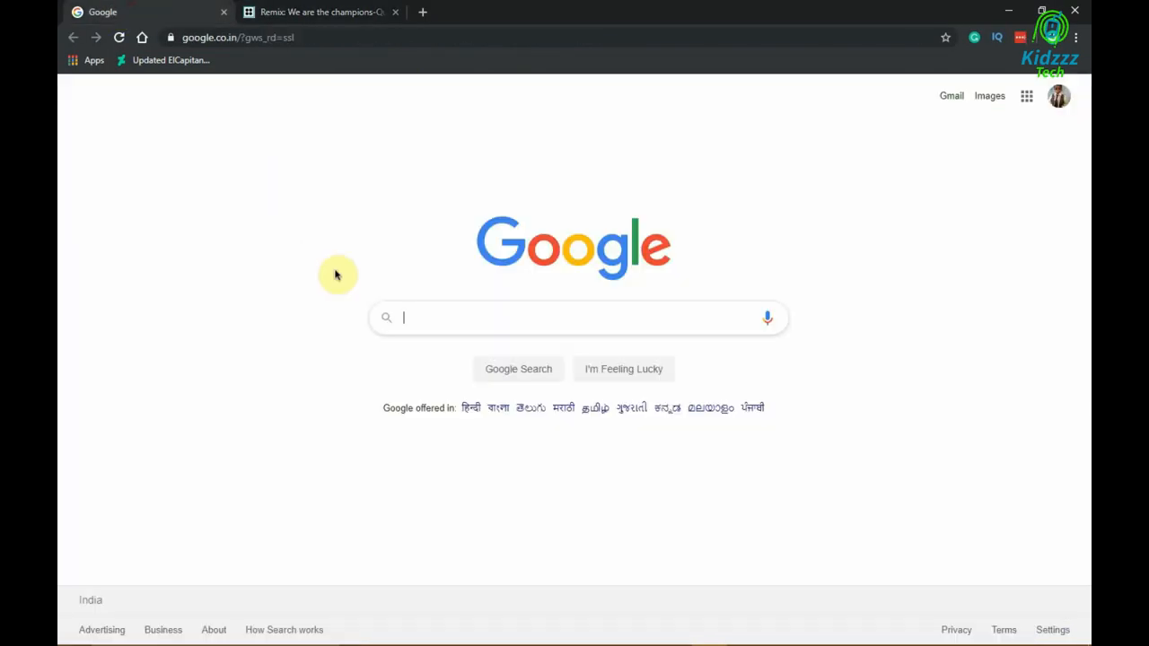
pyautogui.click(574, 316)
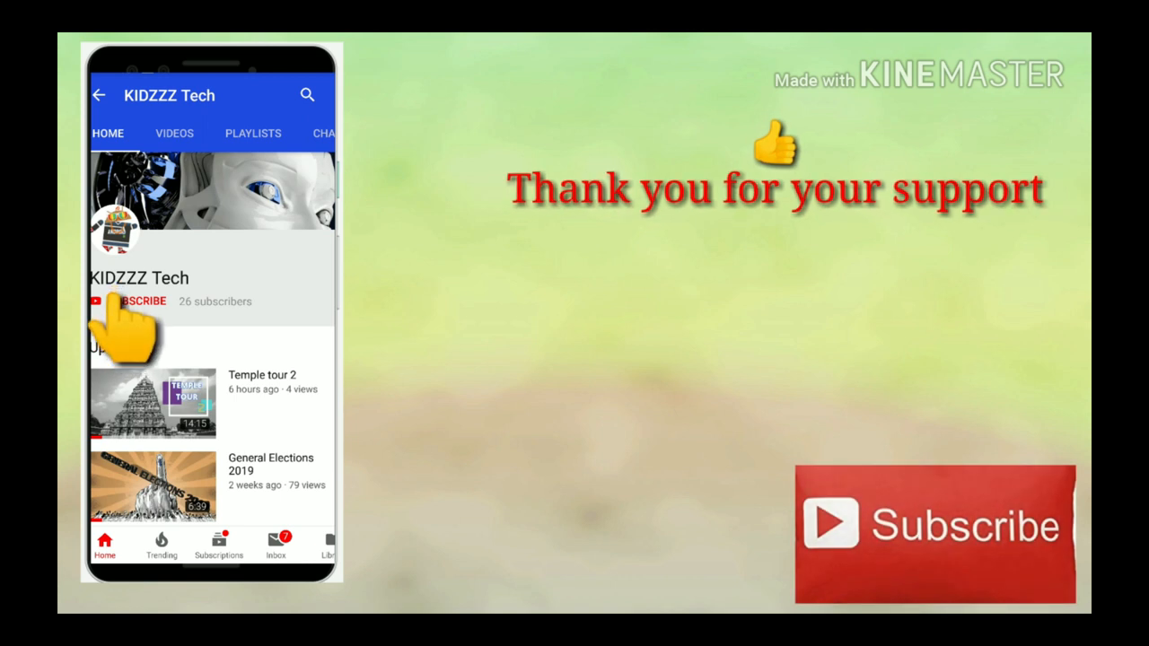
pyautogui.click(144, 302)
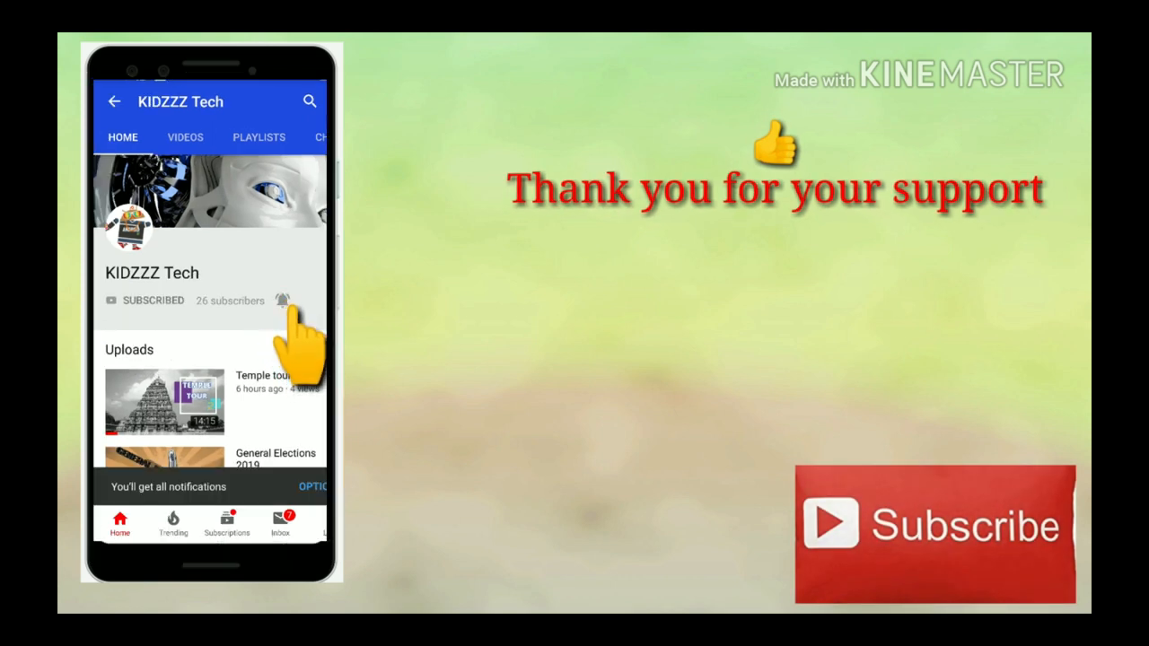
pyautogui.click(284, 302)
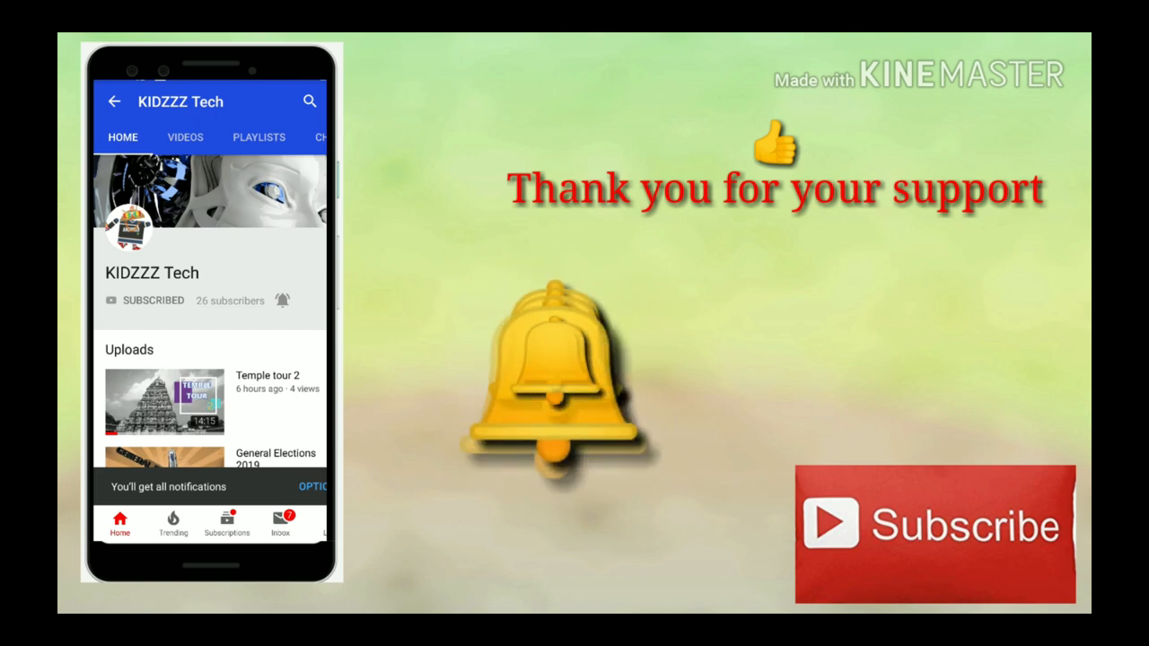